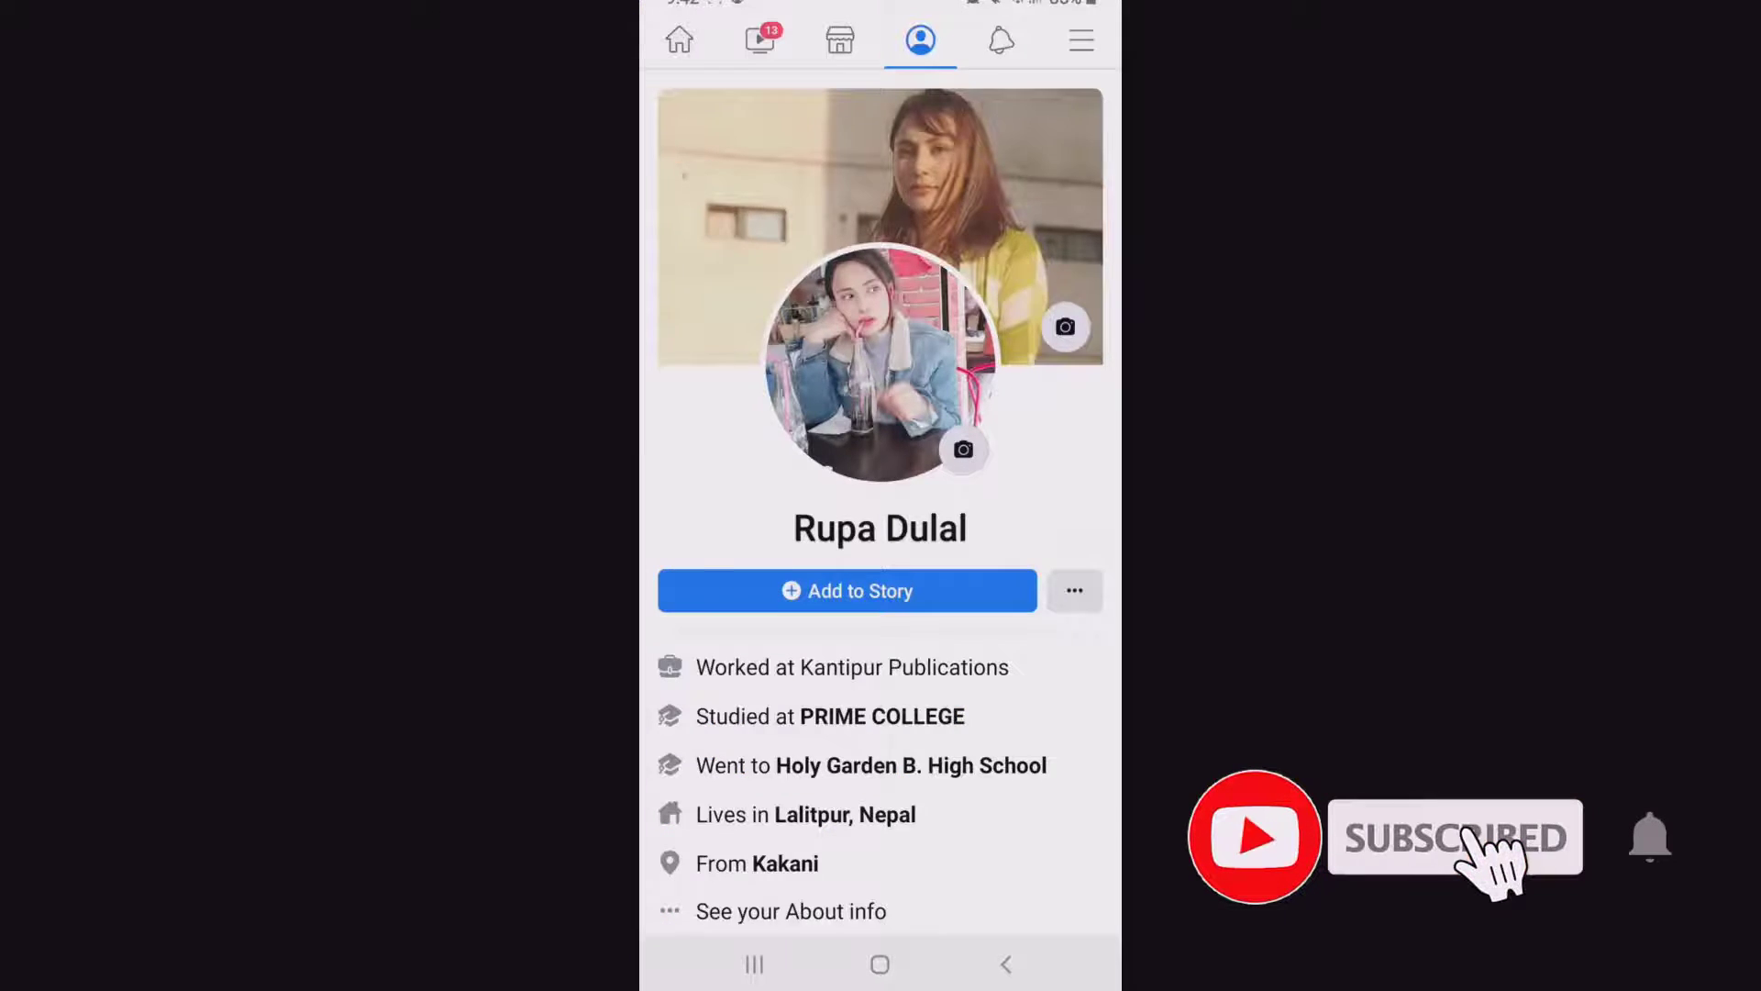
Step: Leave the Facebook profile page and return to the phone's home screen
left_click(879, 964)
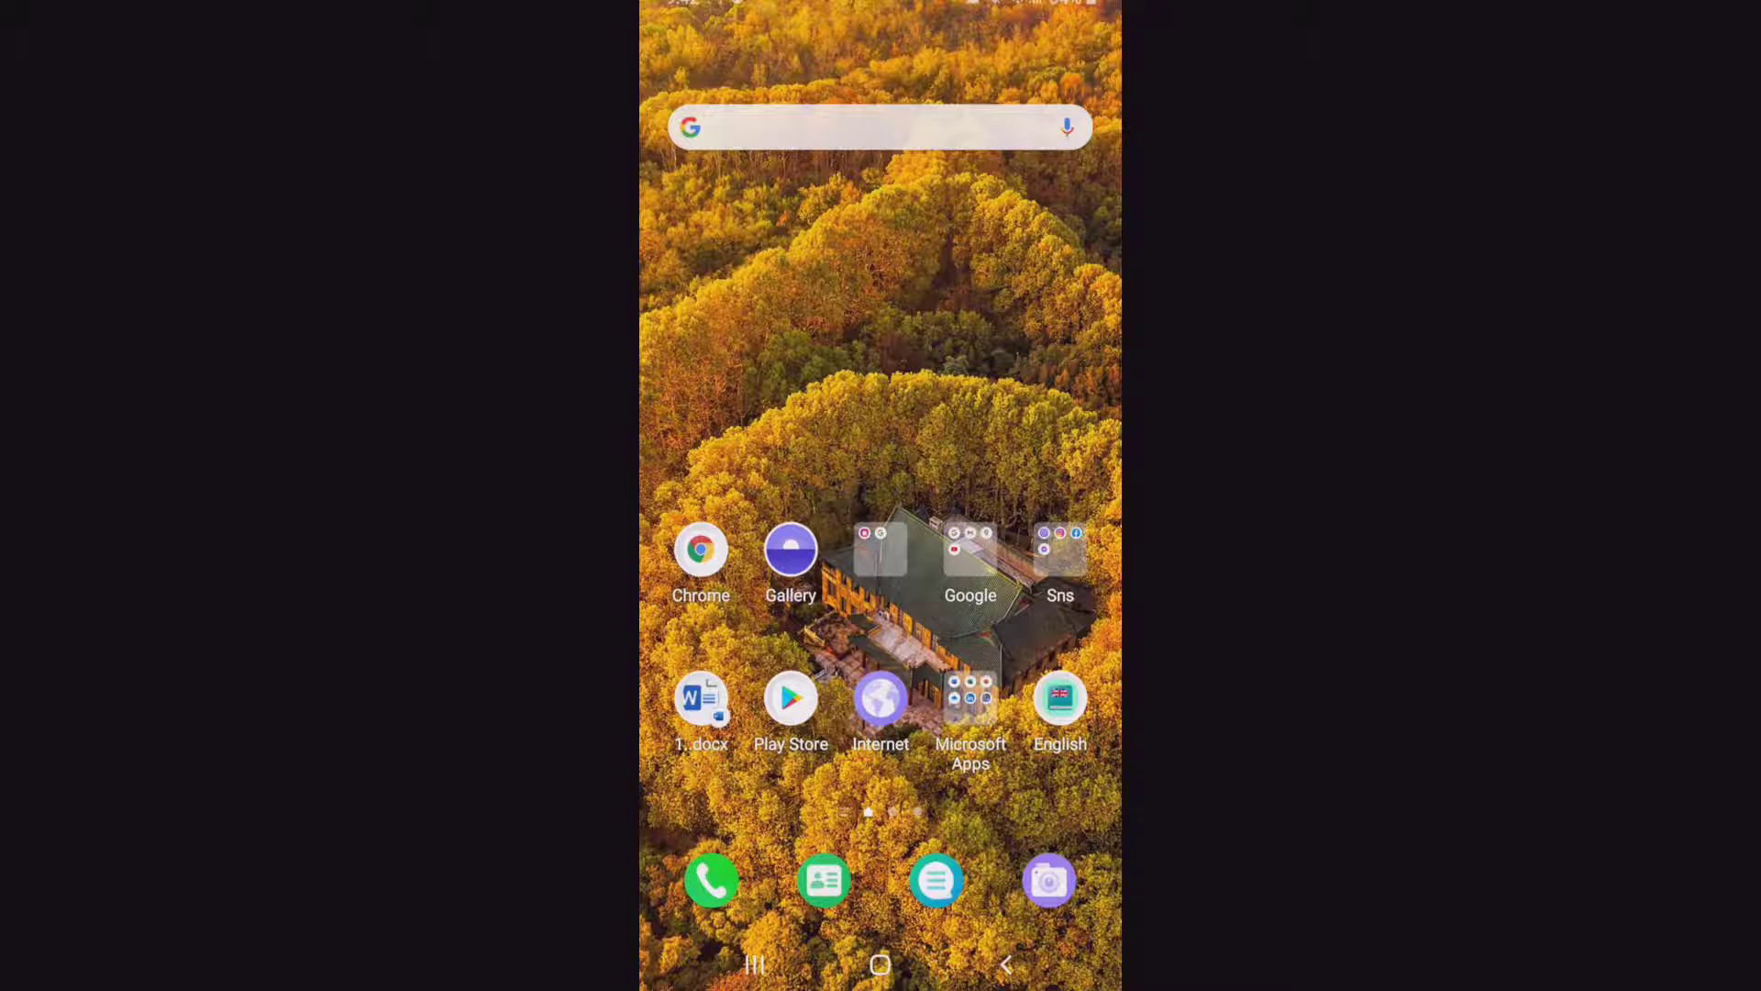
left_click(791, 699)
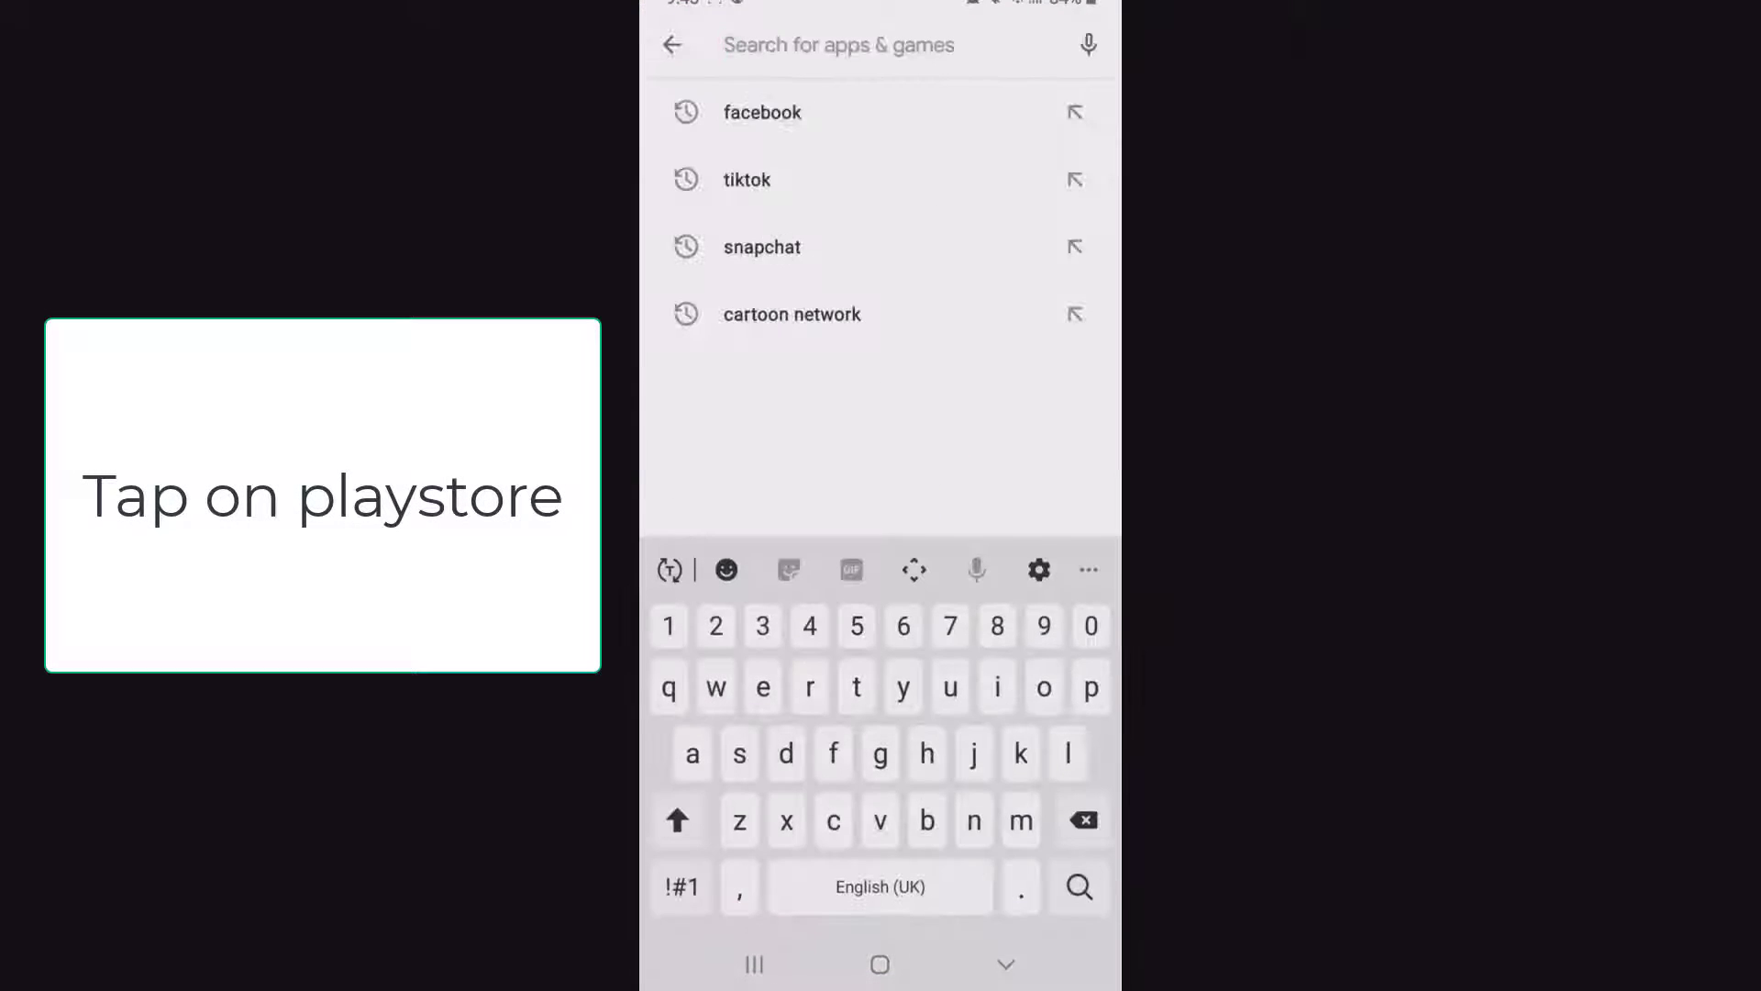
left_click(761, 112)
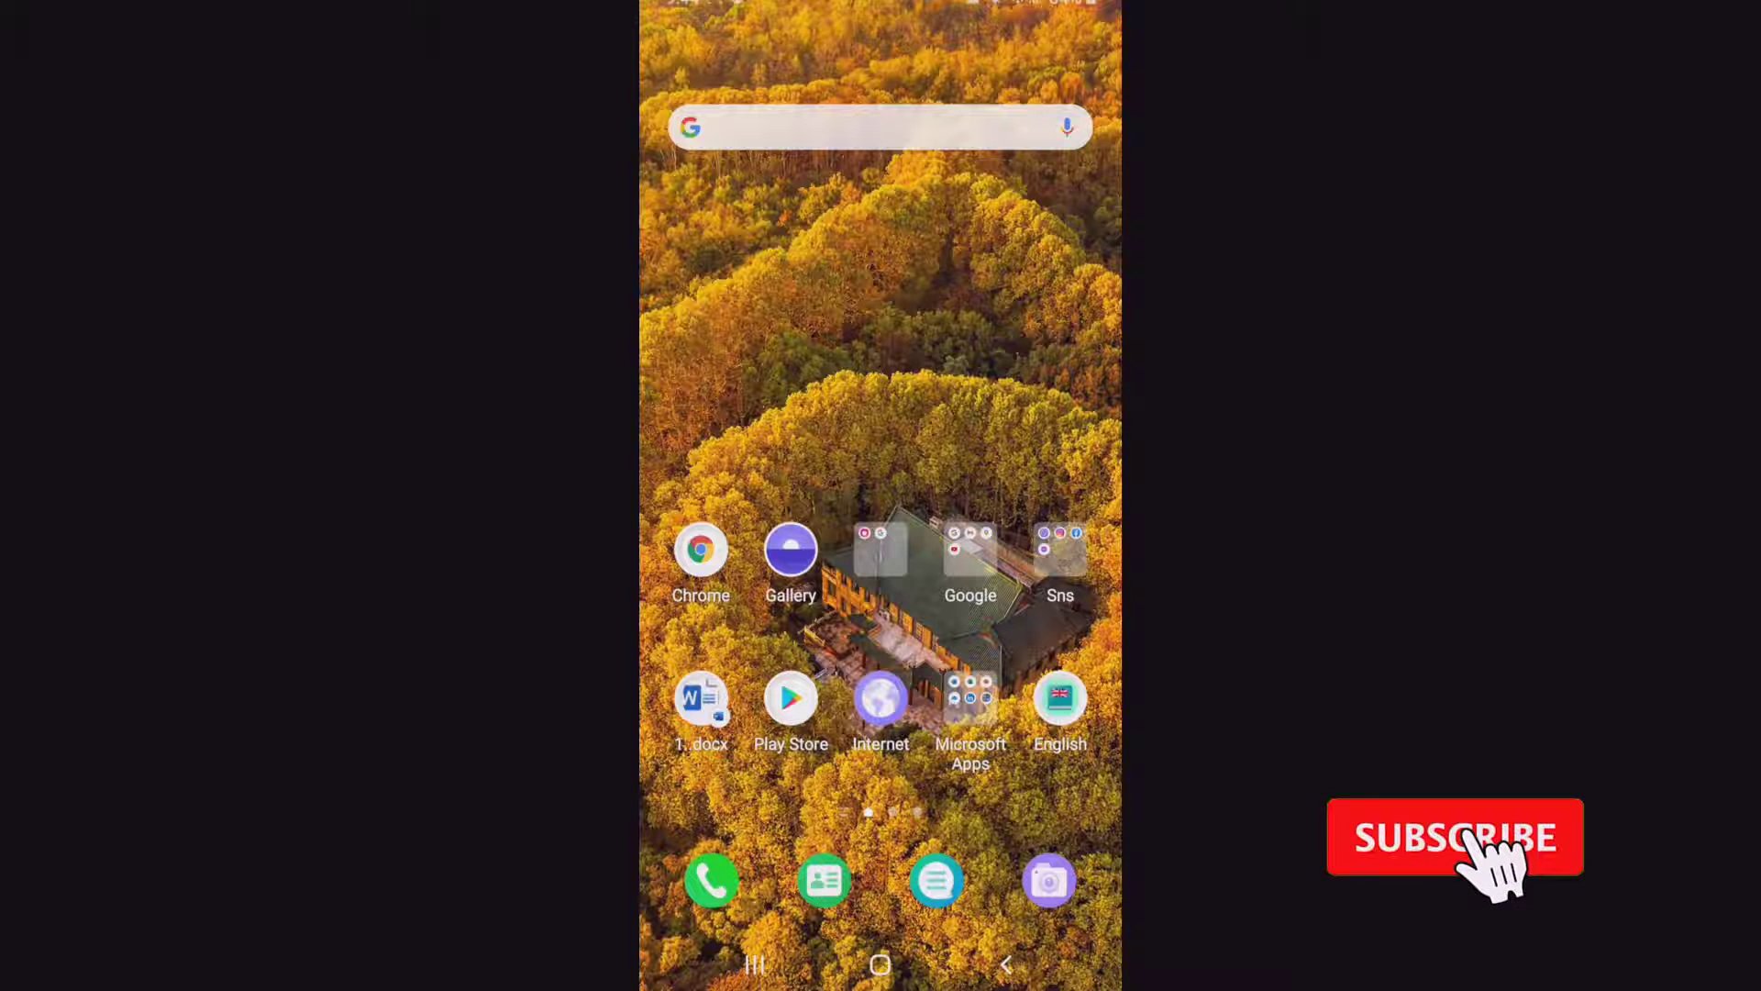
Step: Reach Facebook's storage page in Settings > Apps, showing 14.46 MB of cache
left_click(1453, 836)
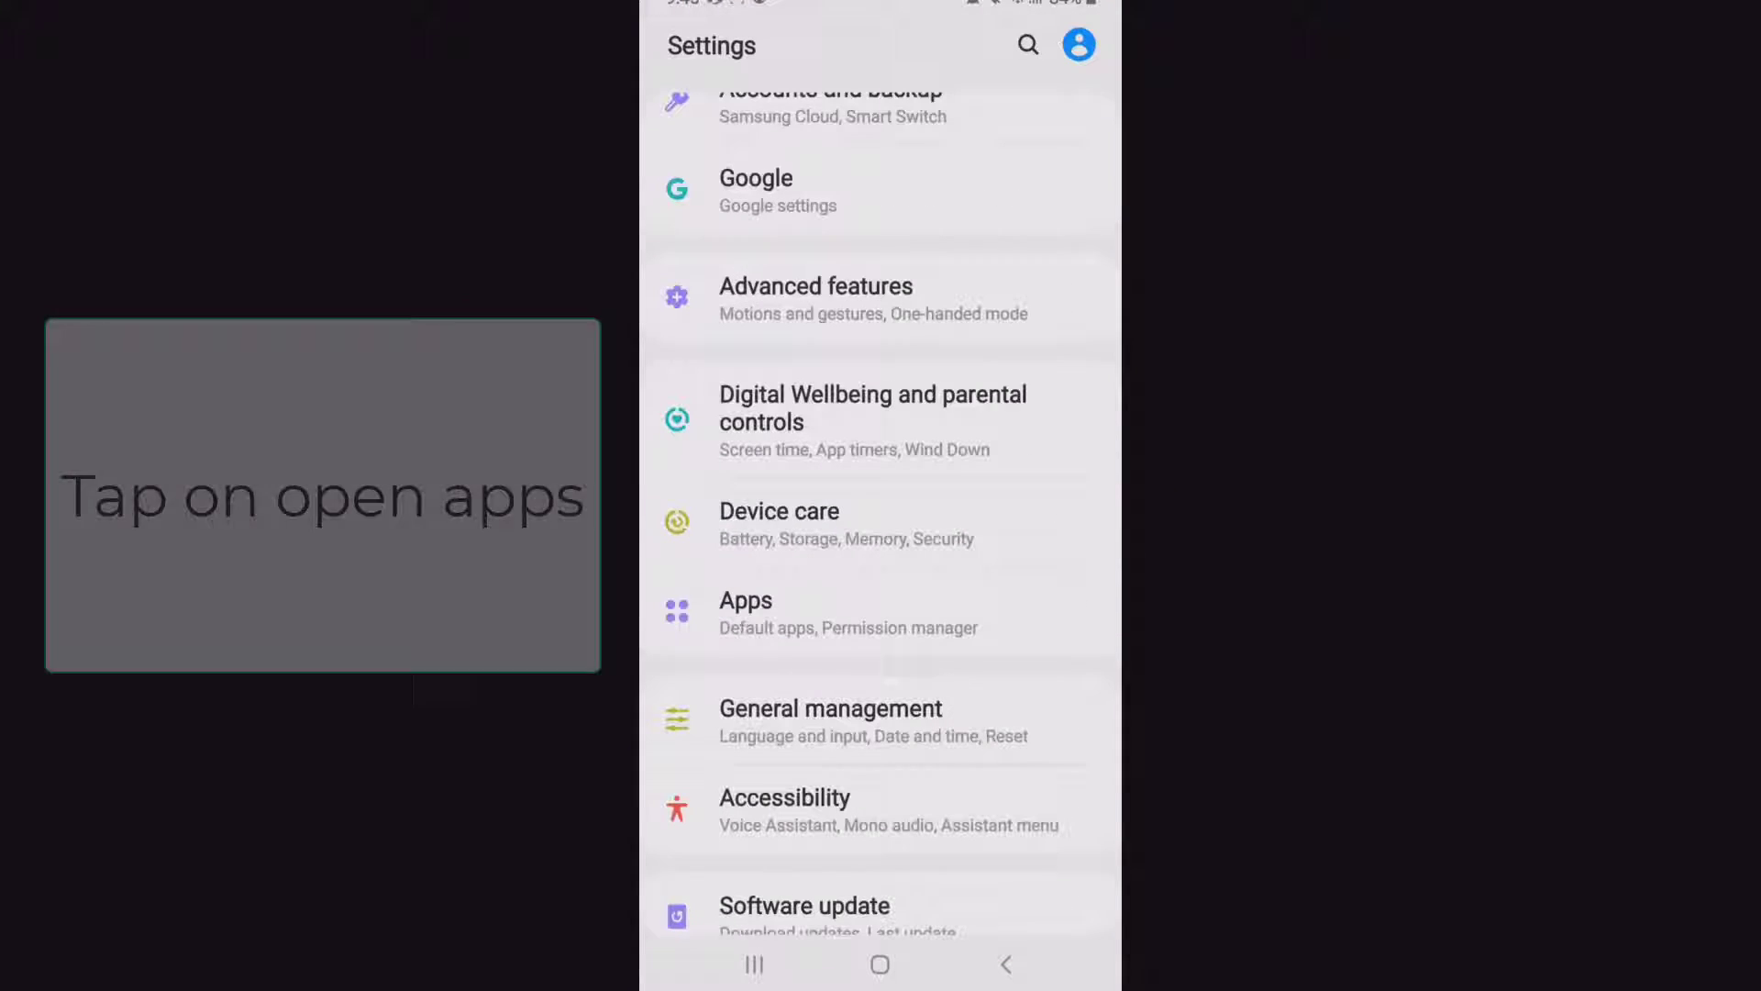
left_click(745, 602)
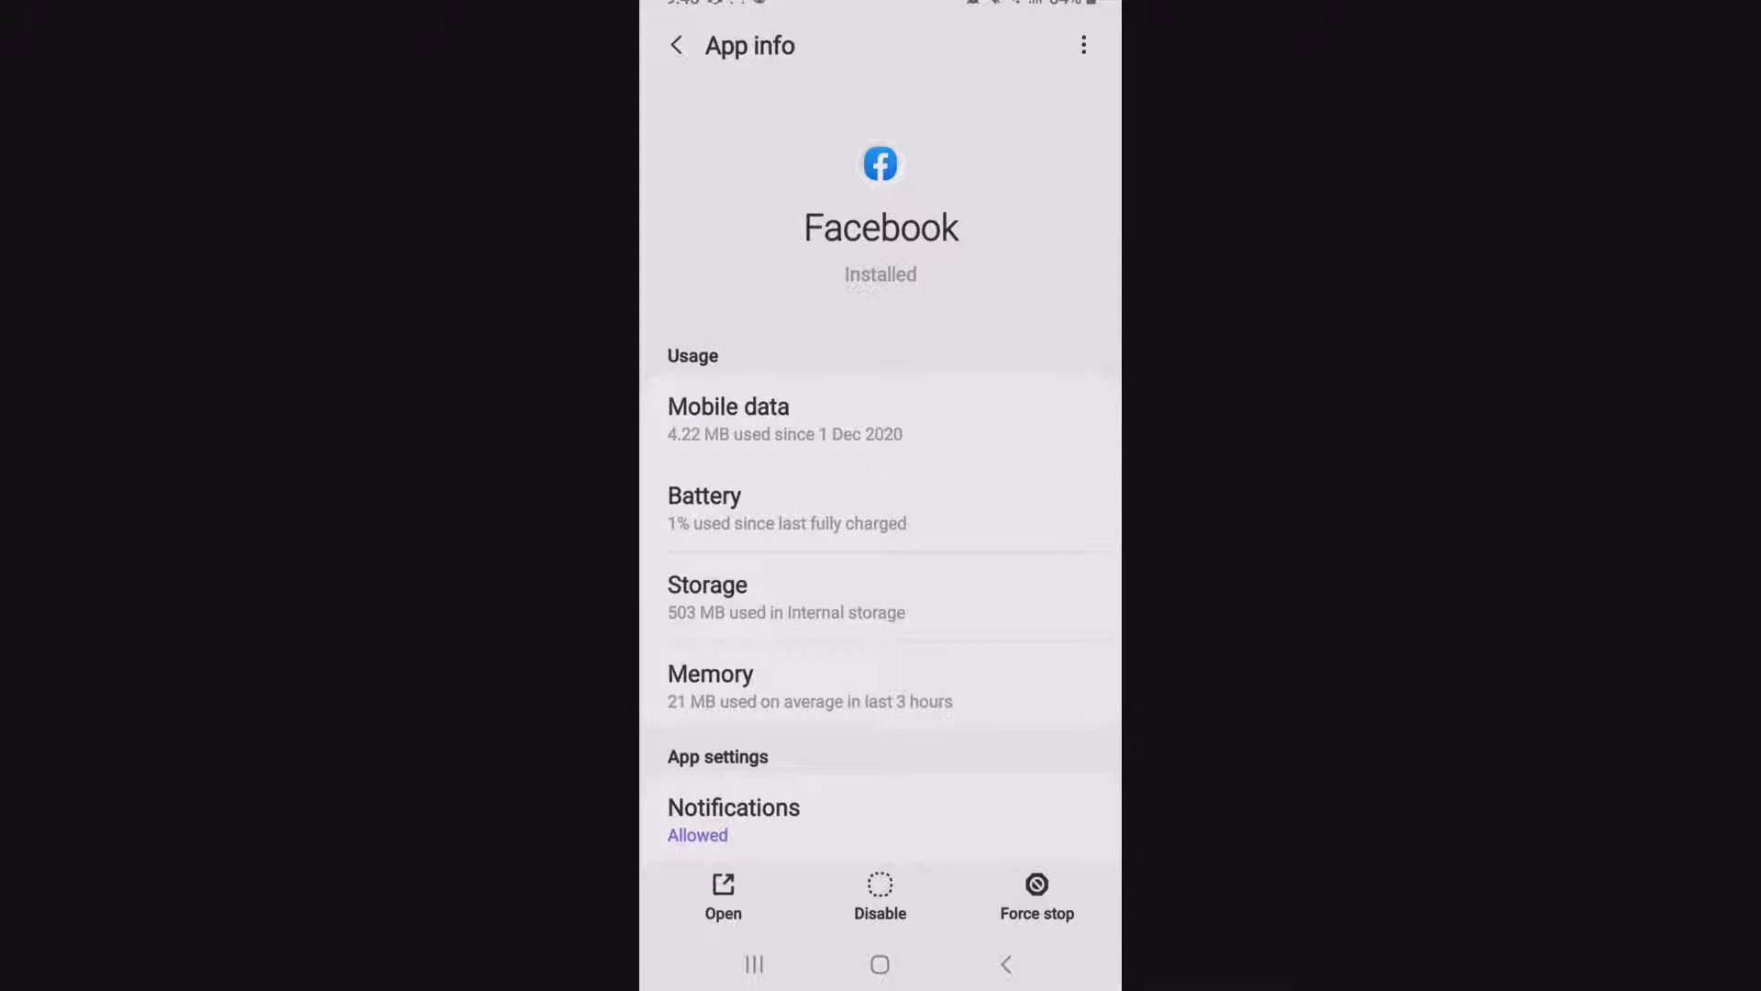
left_click(787, 596)
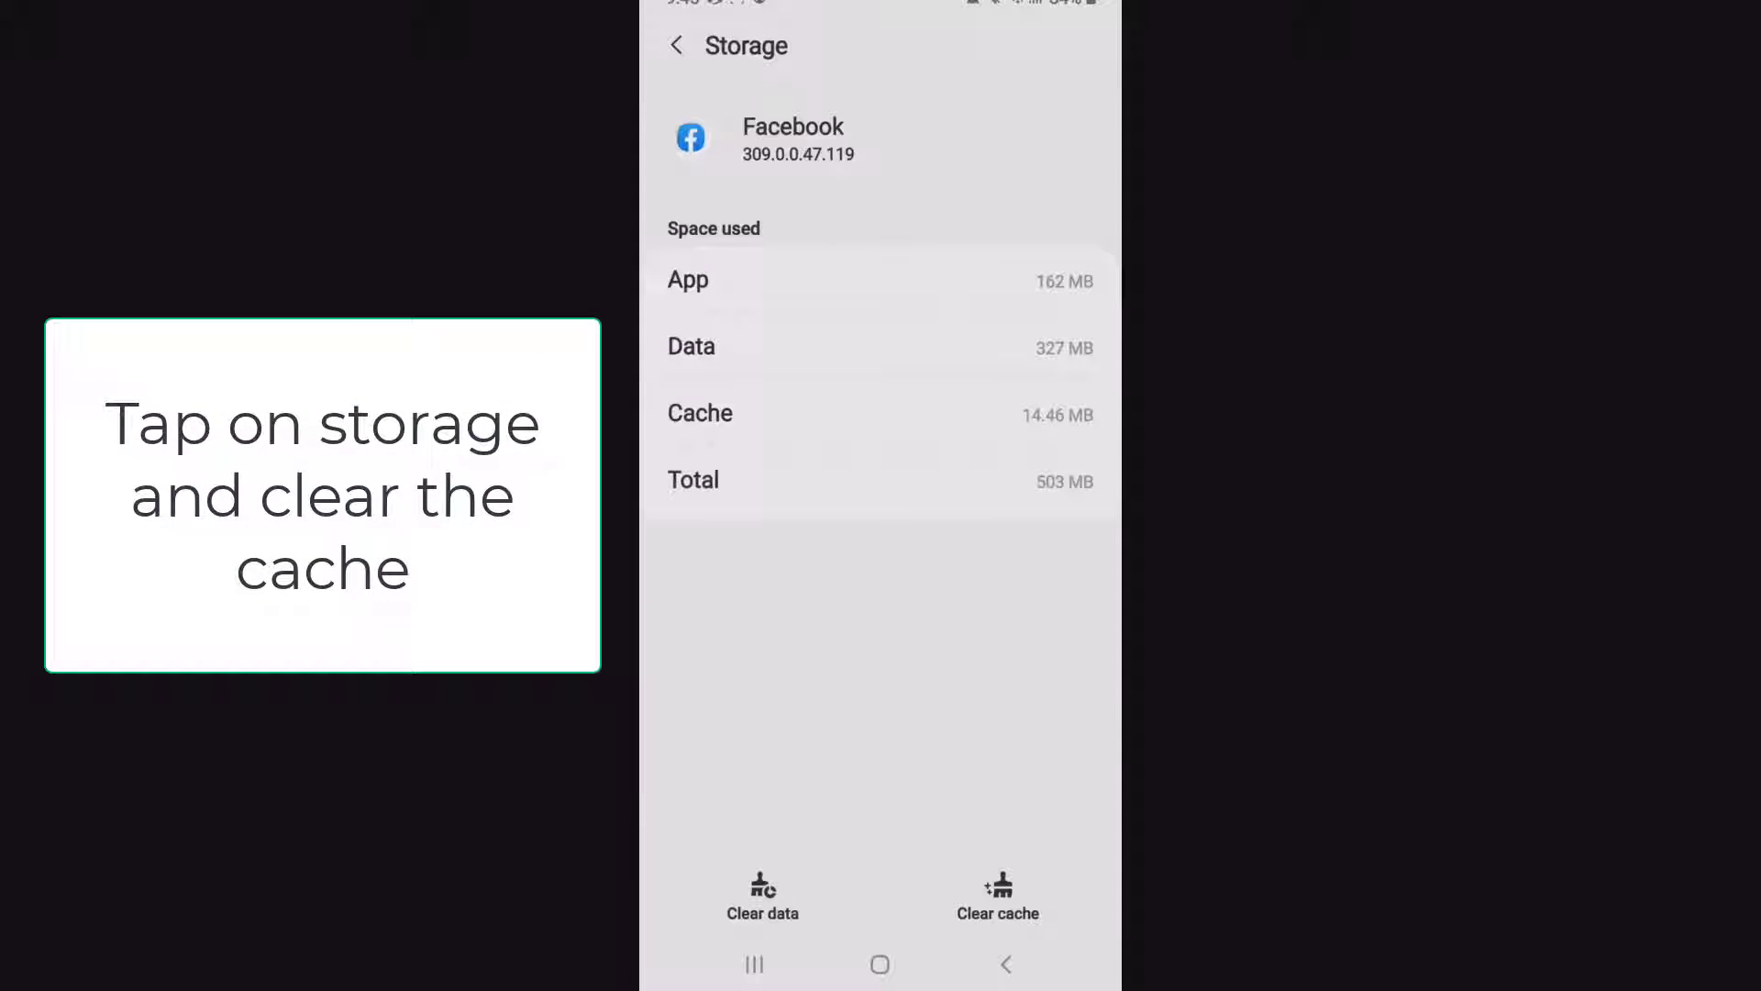
Step: Clear Facebook's cache to 0 B and wipe its stored app data
left_click(998, 894)
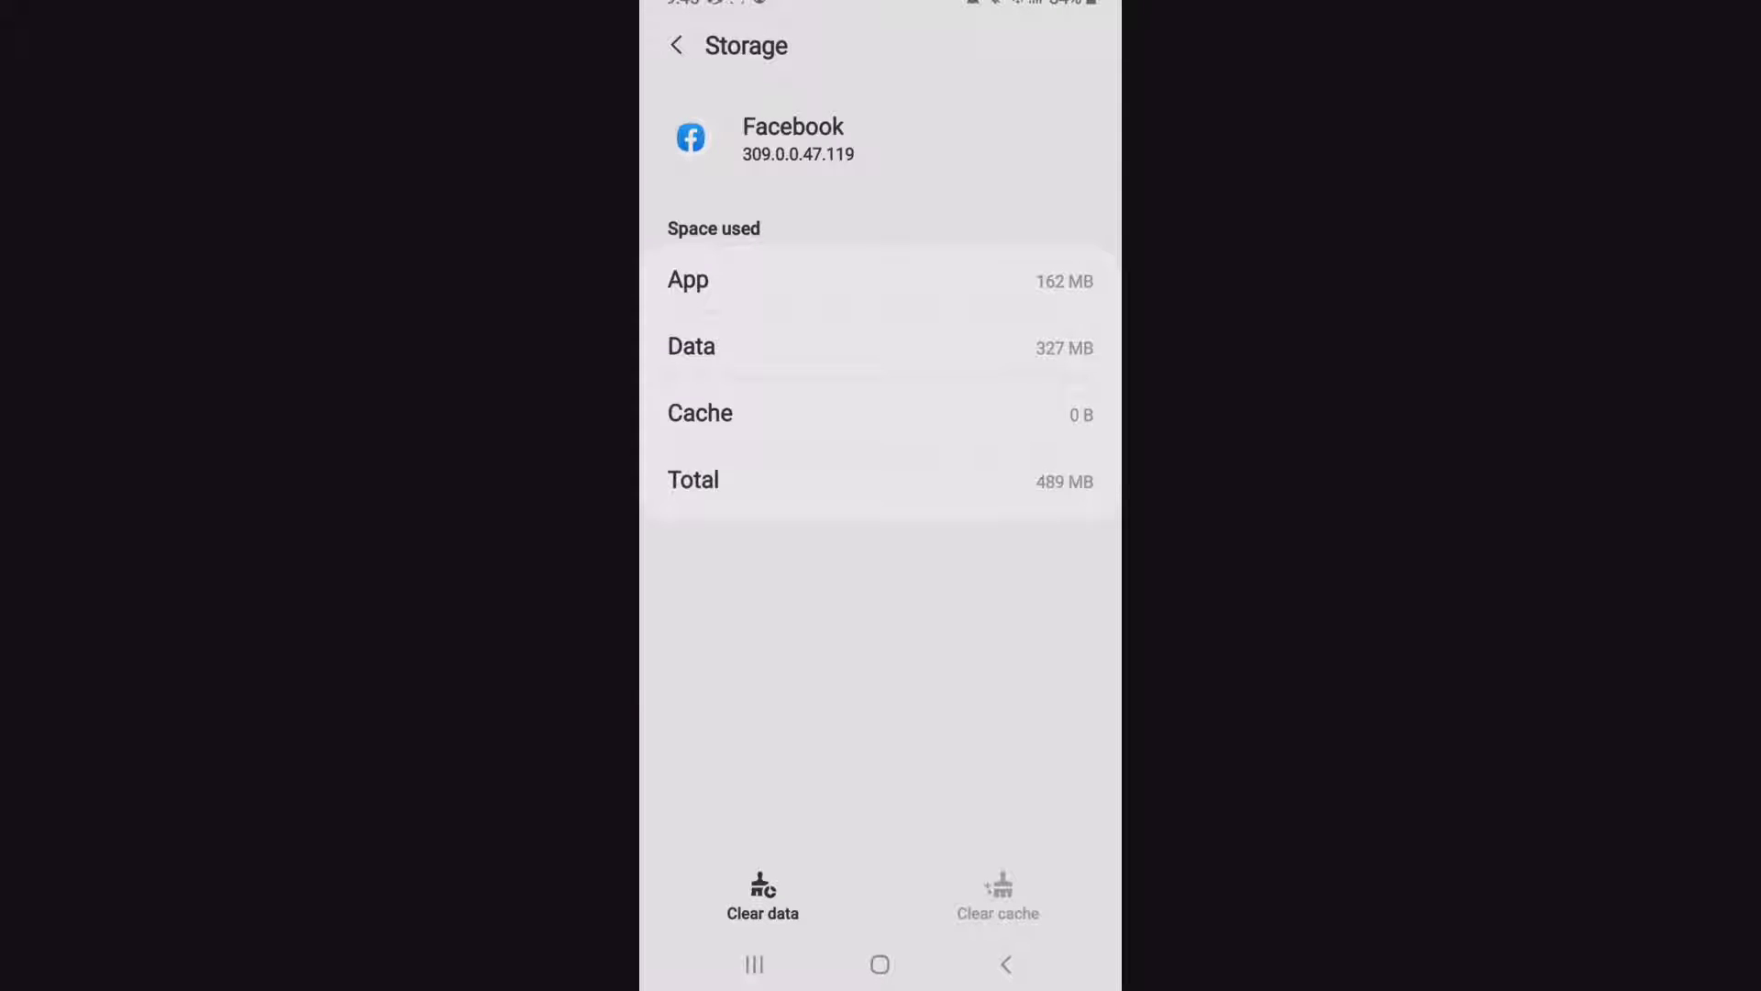
left_click(762, 894)
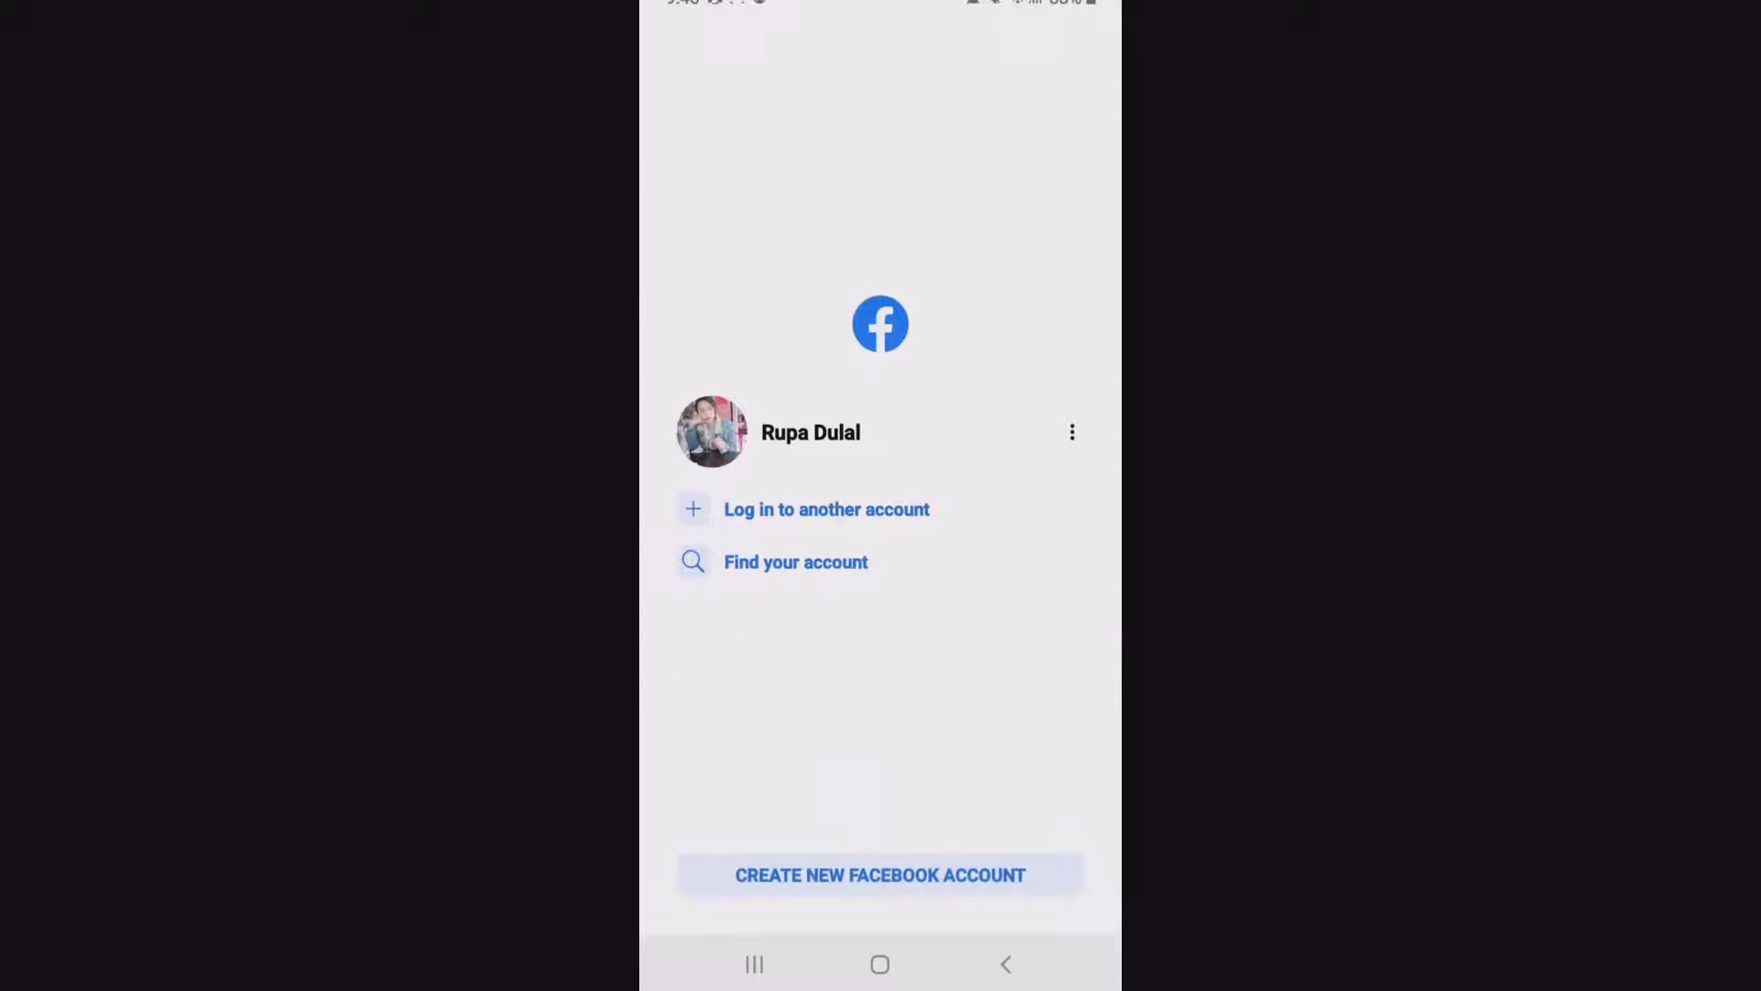
Step: Like the YouTube tutorial video about playing Ludo on Facebook
left_click(879, 964)
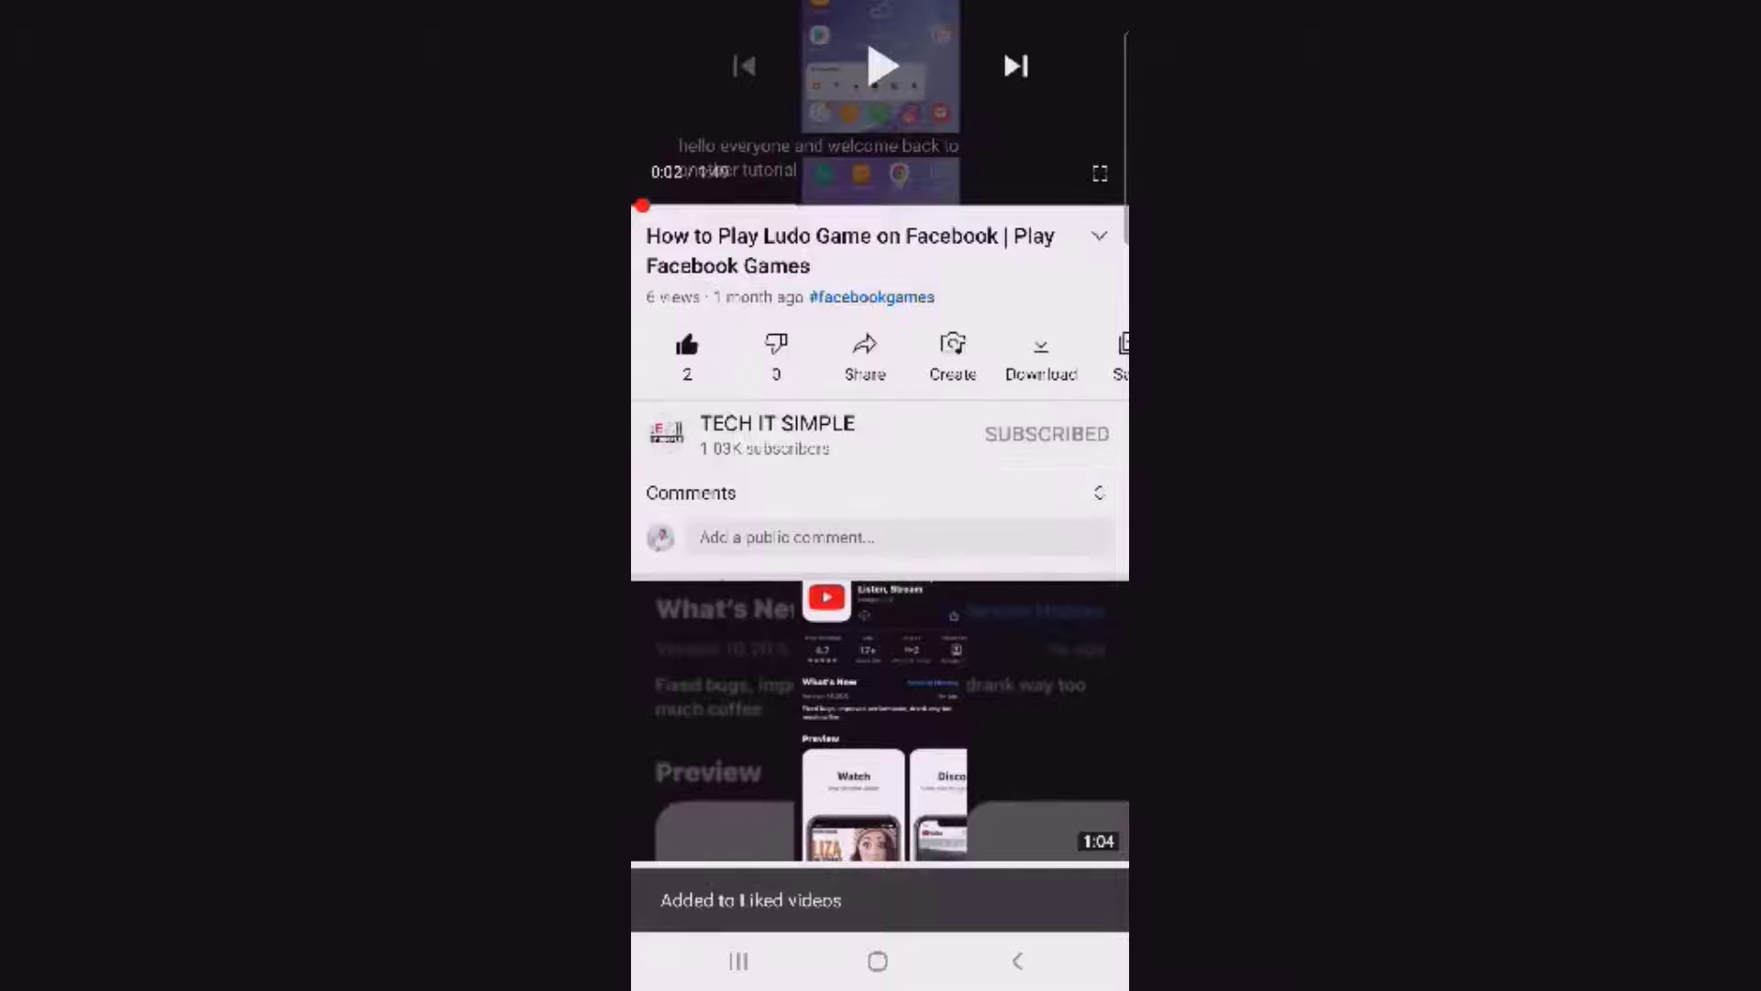
Step: Post the comment "Wow very helpful video" on the Ludo tutorial
left_click(787, 538)
type("Wow very help")
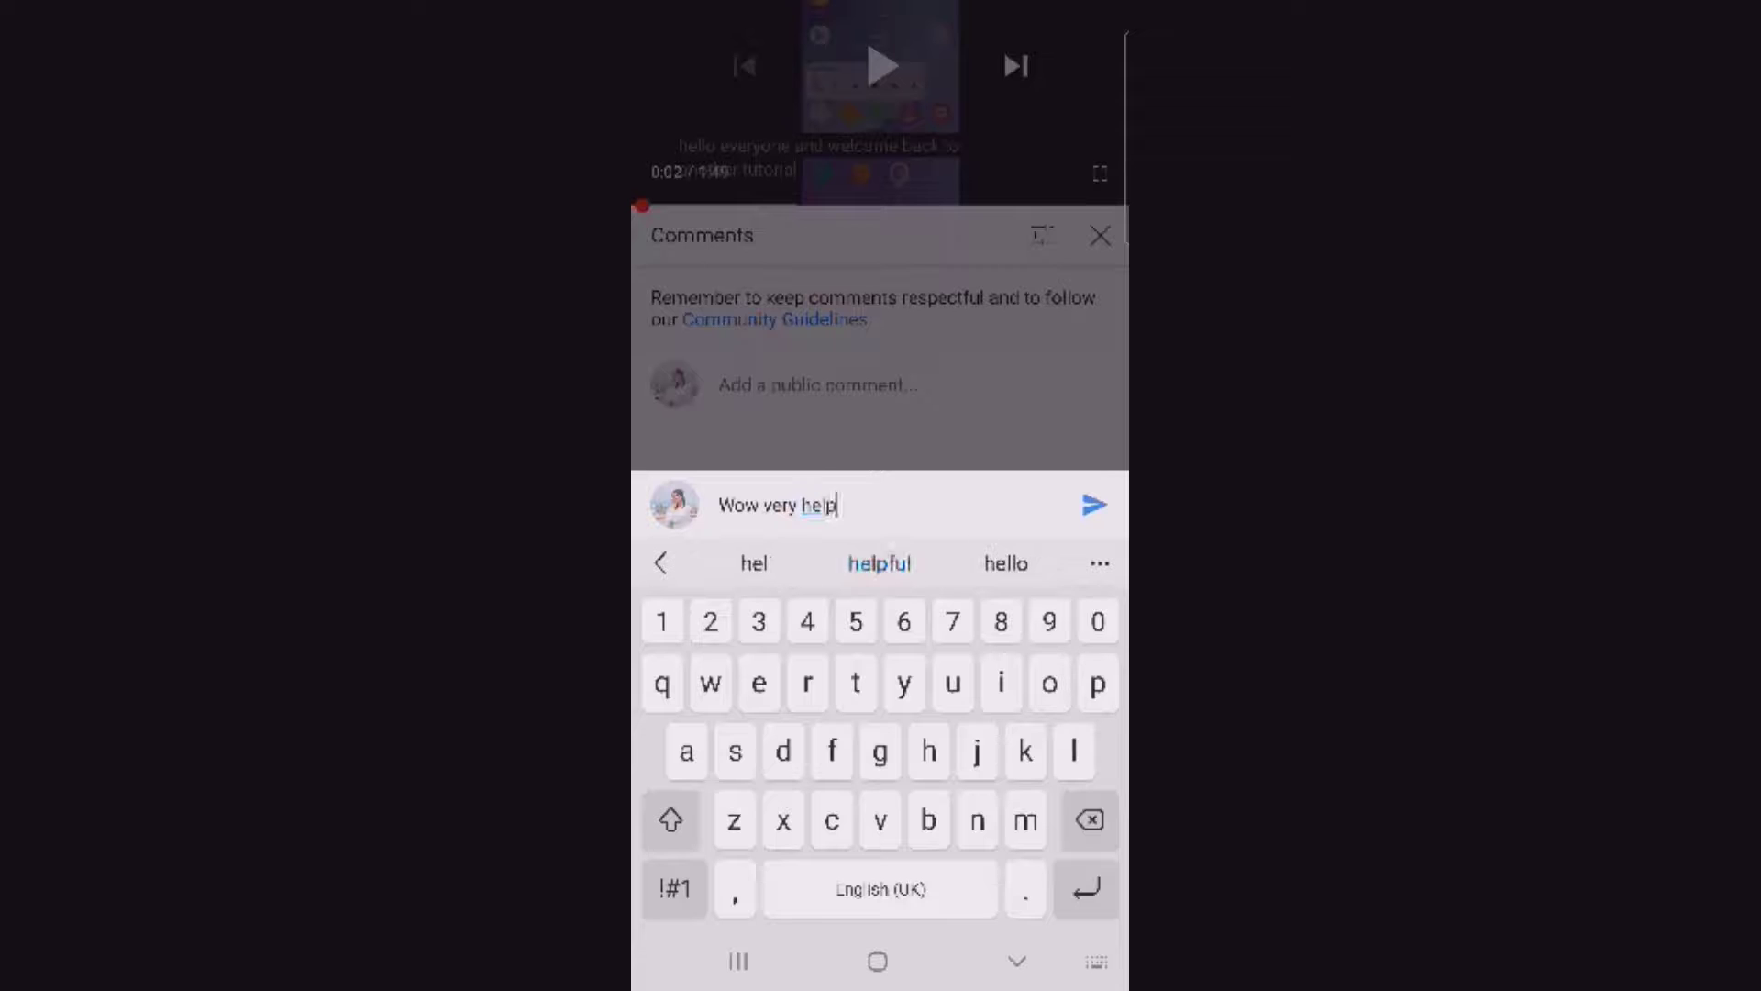
left_click(1093, 503)
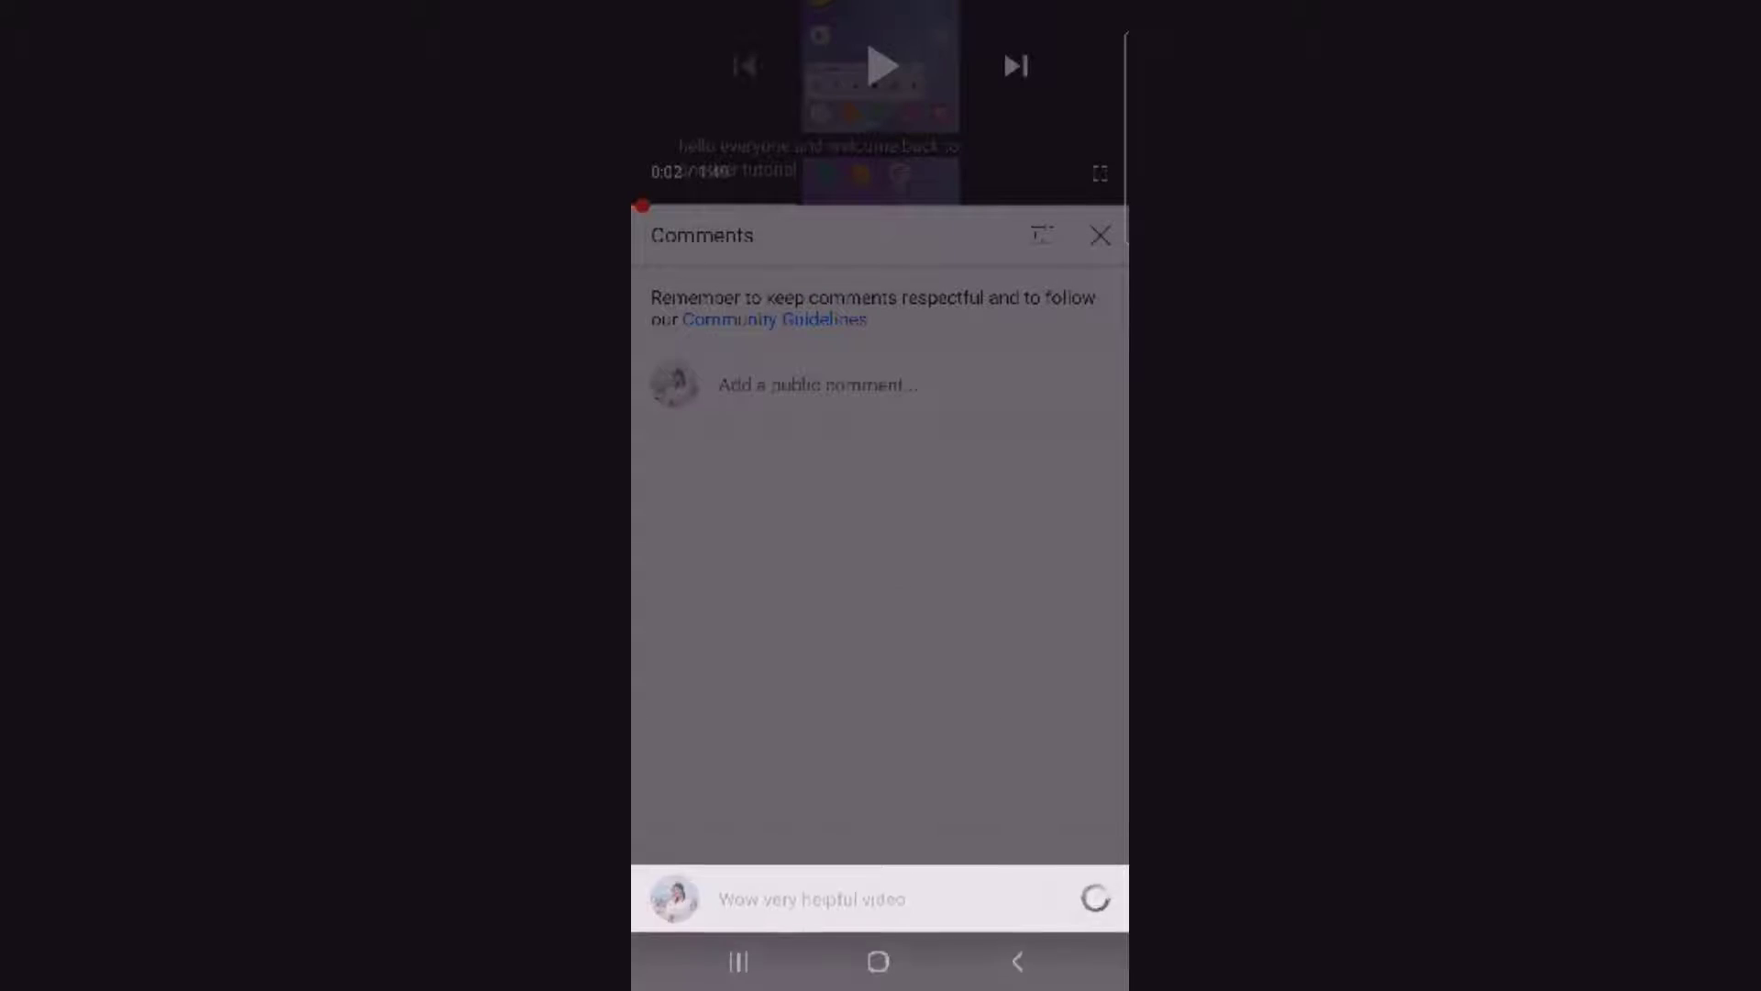